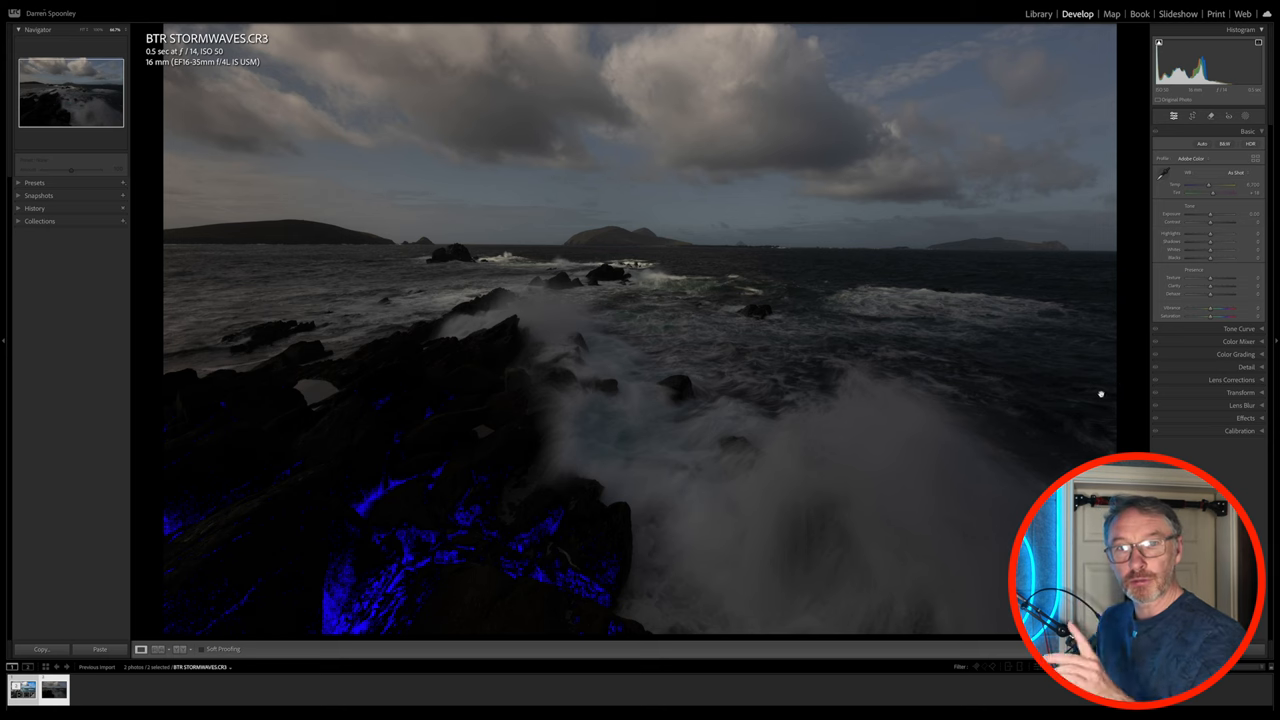
{"action": "mouse_move", "coordinate": [1095, 392]}
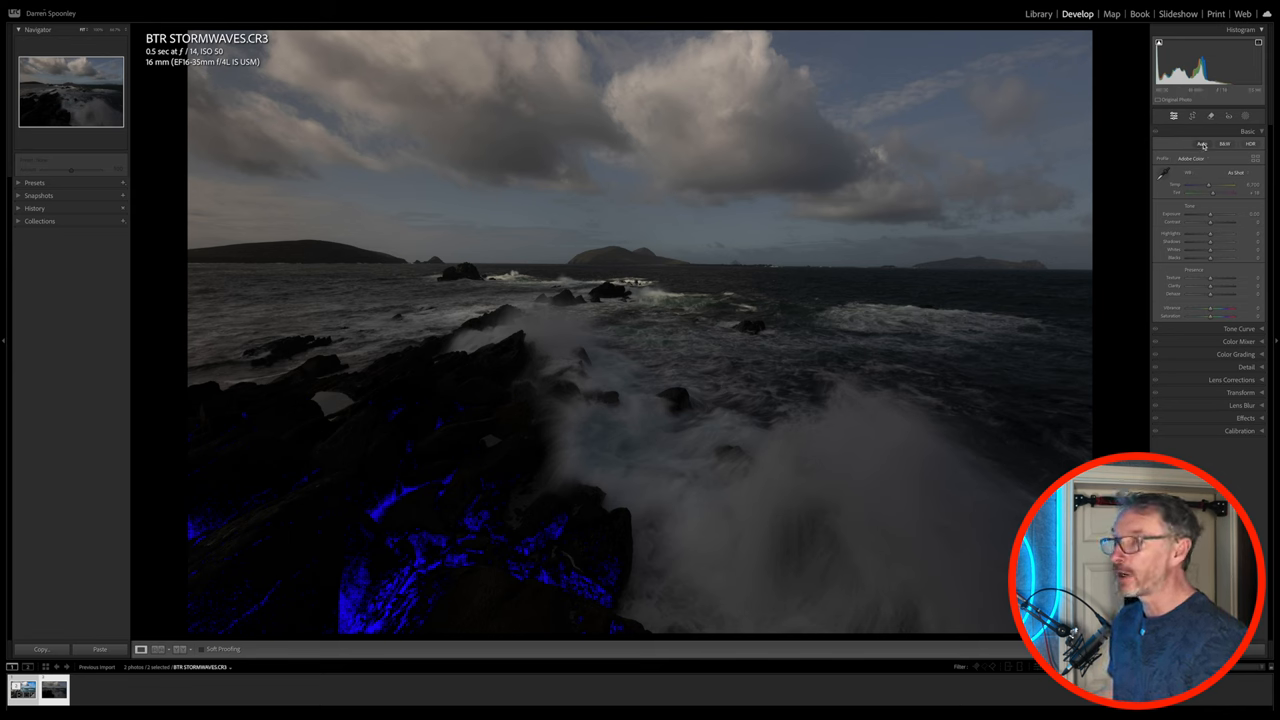
Enter Crop & Straighten with a thirds grid to level the horizon slightly.
{"action": "left_click", "coordinate": [1202, 145]}
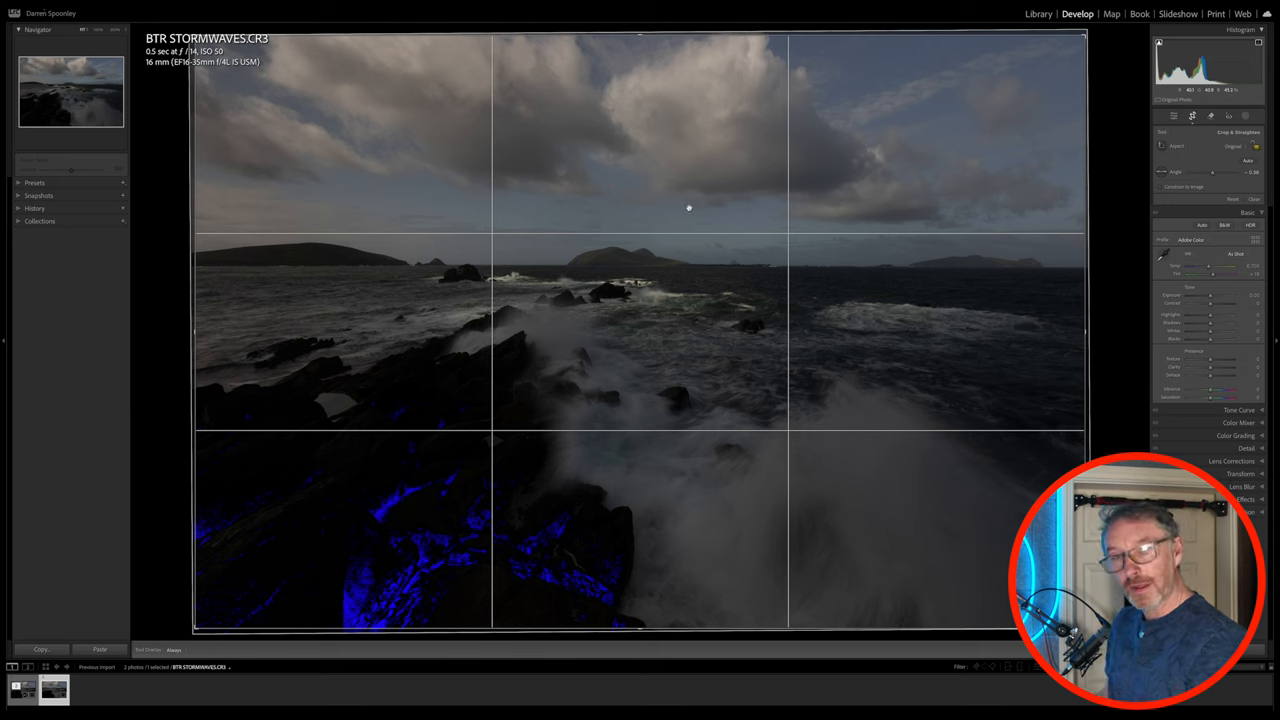
{"action": "mouse_move", "coordinate": [690, 211]}
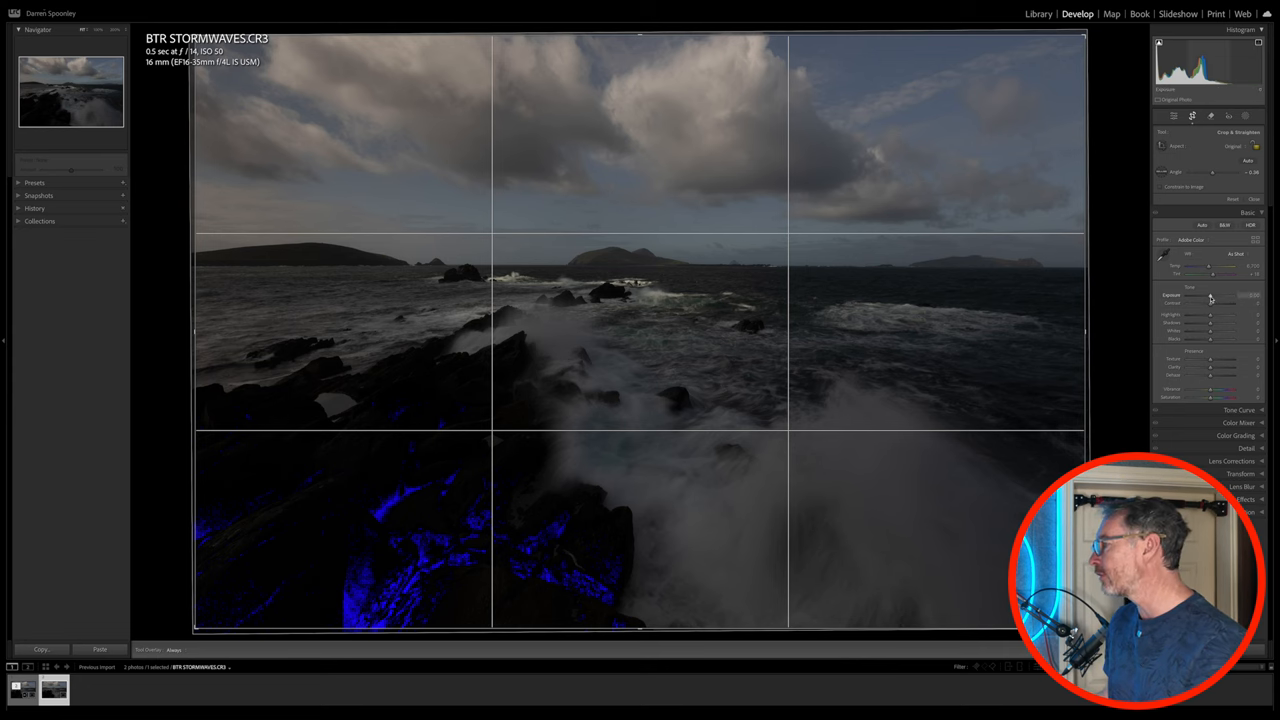
Raise Exposure to about +1.00, clearing most blue shadow clipping.
{"action": "left_click_drag", "start_coordinate": [1210, 298], "coordinate": [1225, 298]}
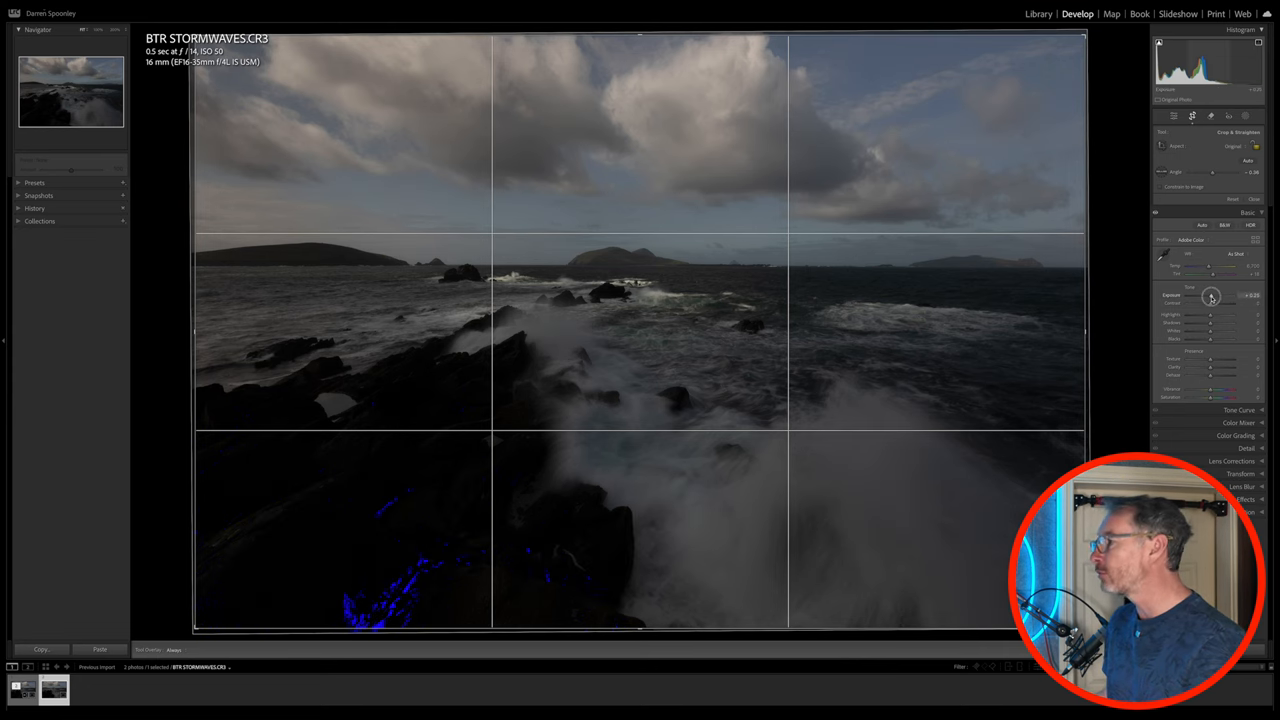
{"action": "left_click_drag", "start_coordinate": [1210, 296], "coordinate": [1225, 296]}
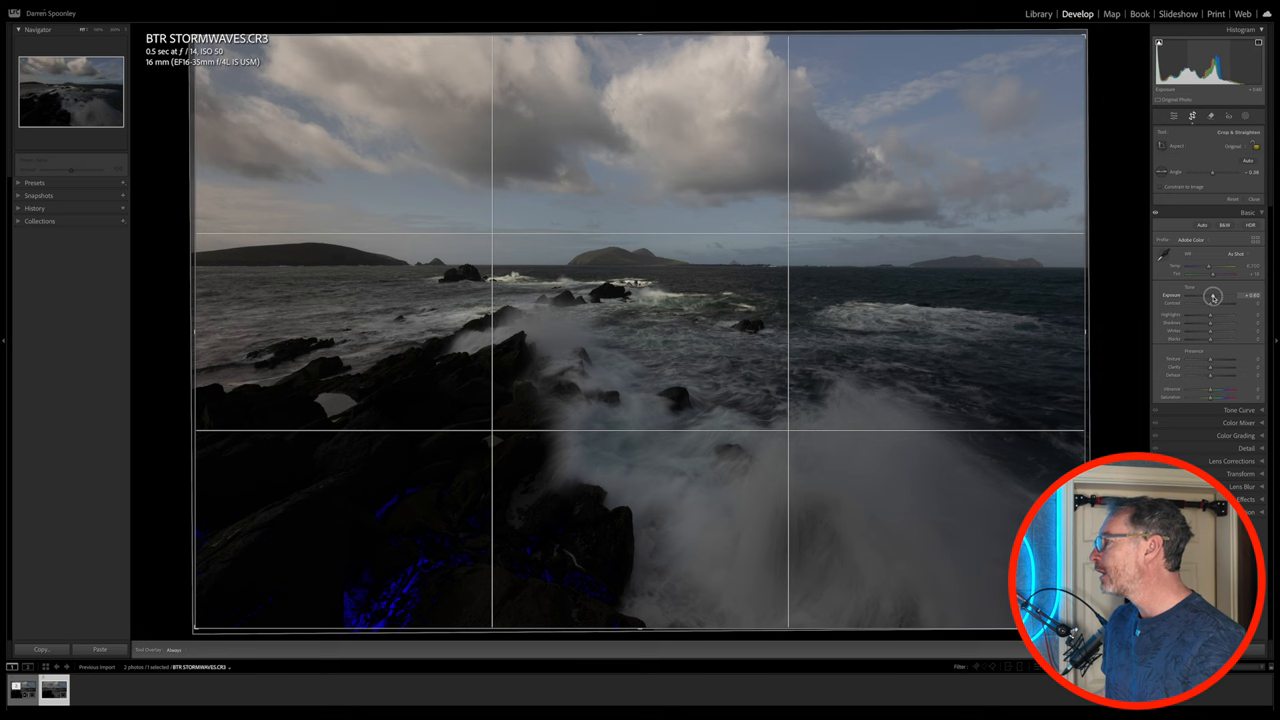
{"action": "left_click_drag", "start_coordinate": [1213, 296], "coordinate": [1215, 296]}
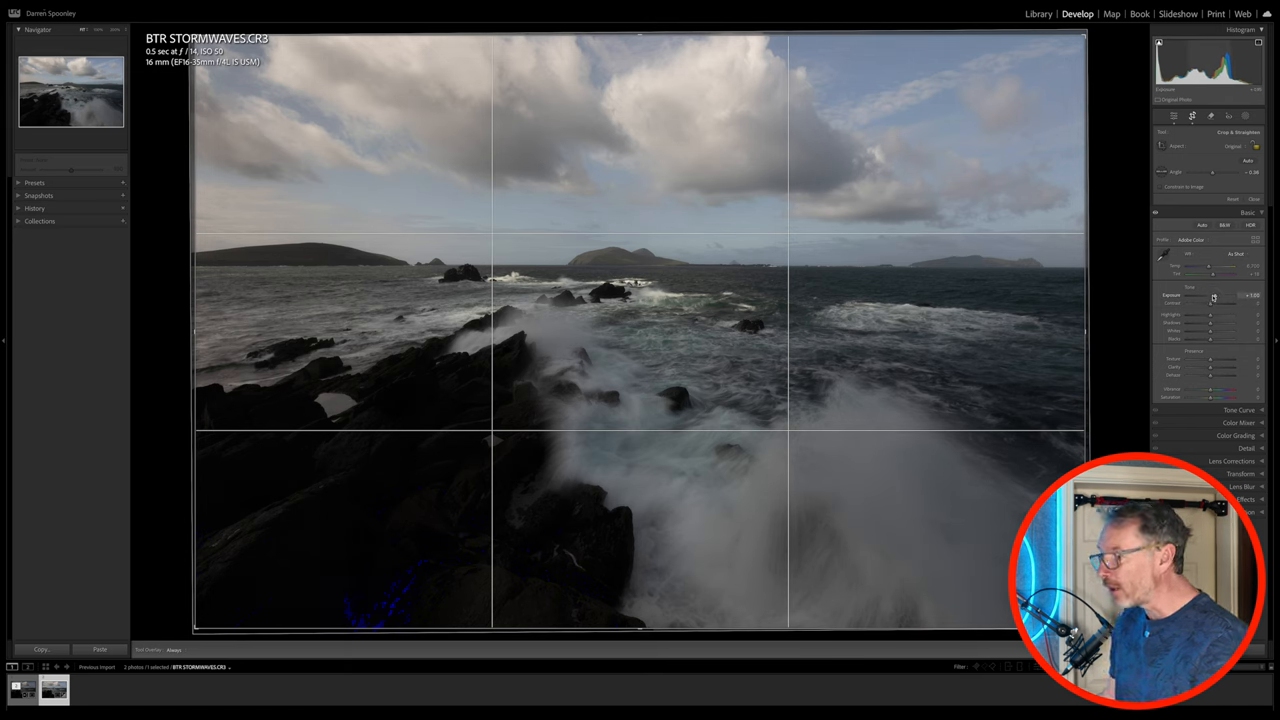
{"action": "left_click_drag", "start_coordinate": [1210, 296], "coordinate": [1215, 296]}
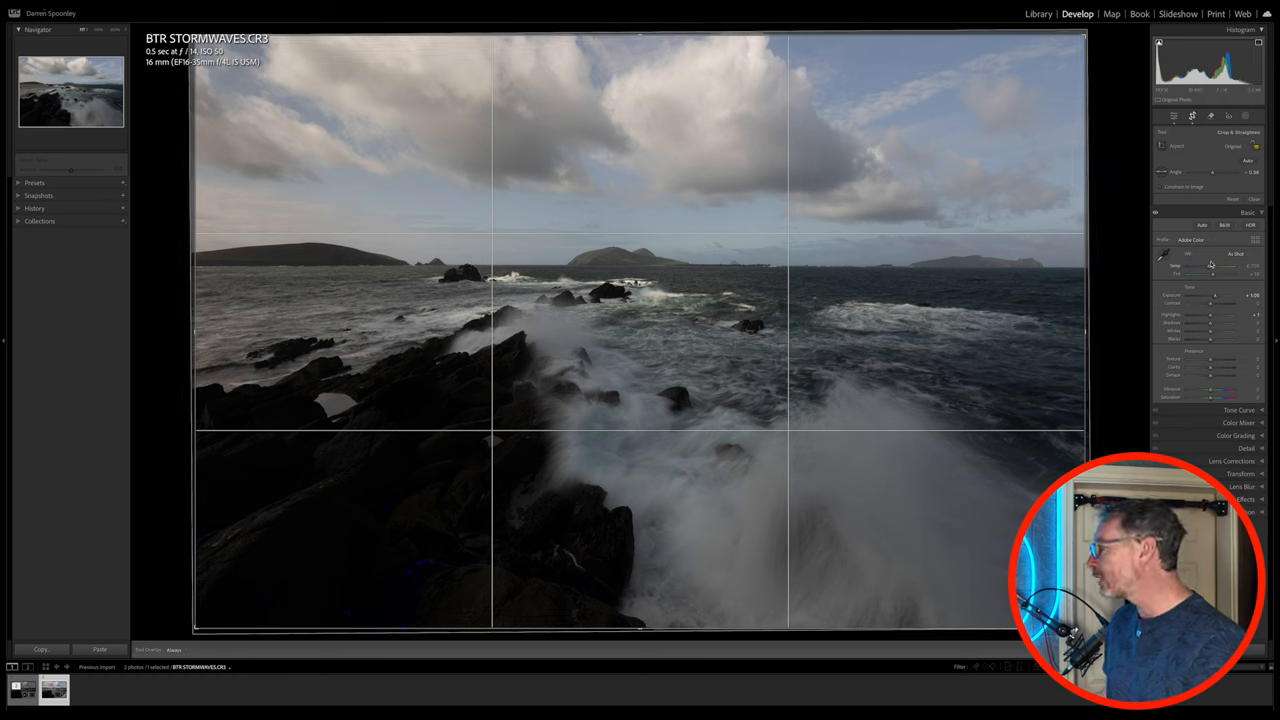
Pull Highlights down and lift Shadows strongly to reveal foreground rock detail.
{"action": "left_click_drag", "start_coordinate": [1210, 314], "coordinate": [1210, 314]}
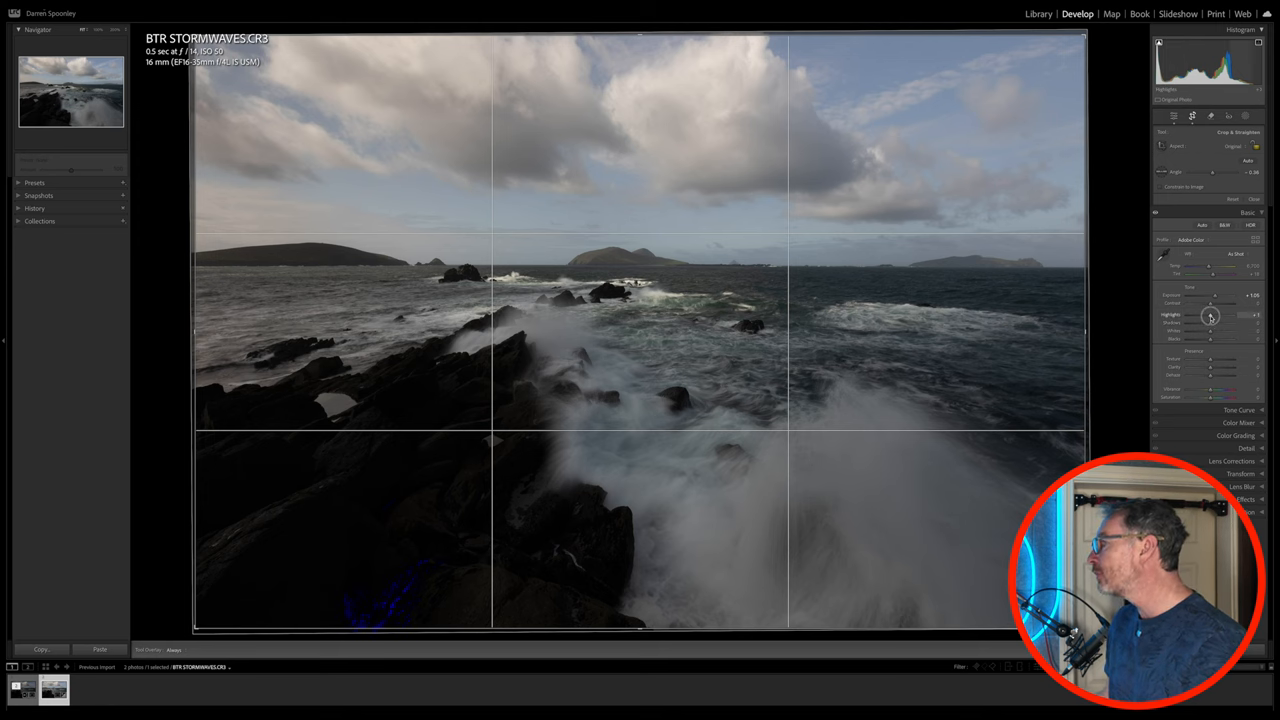
{"action": "left_click_drag", "start_coordinate": [1210, 315], "coordinate": [1218, 315]}
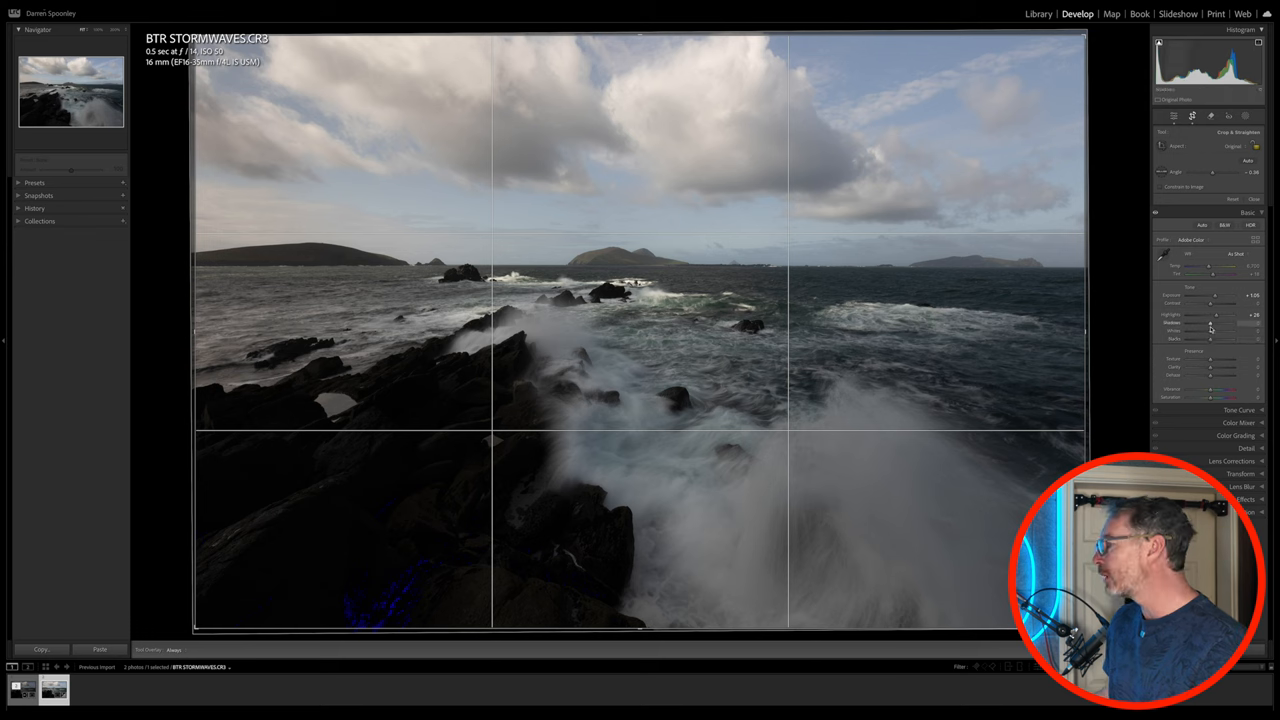
{"action": "left_click_drag", "start_coordinate": [1210, 323], "coordinate": [1235, 323]}
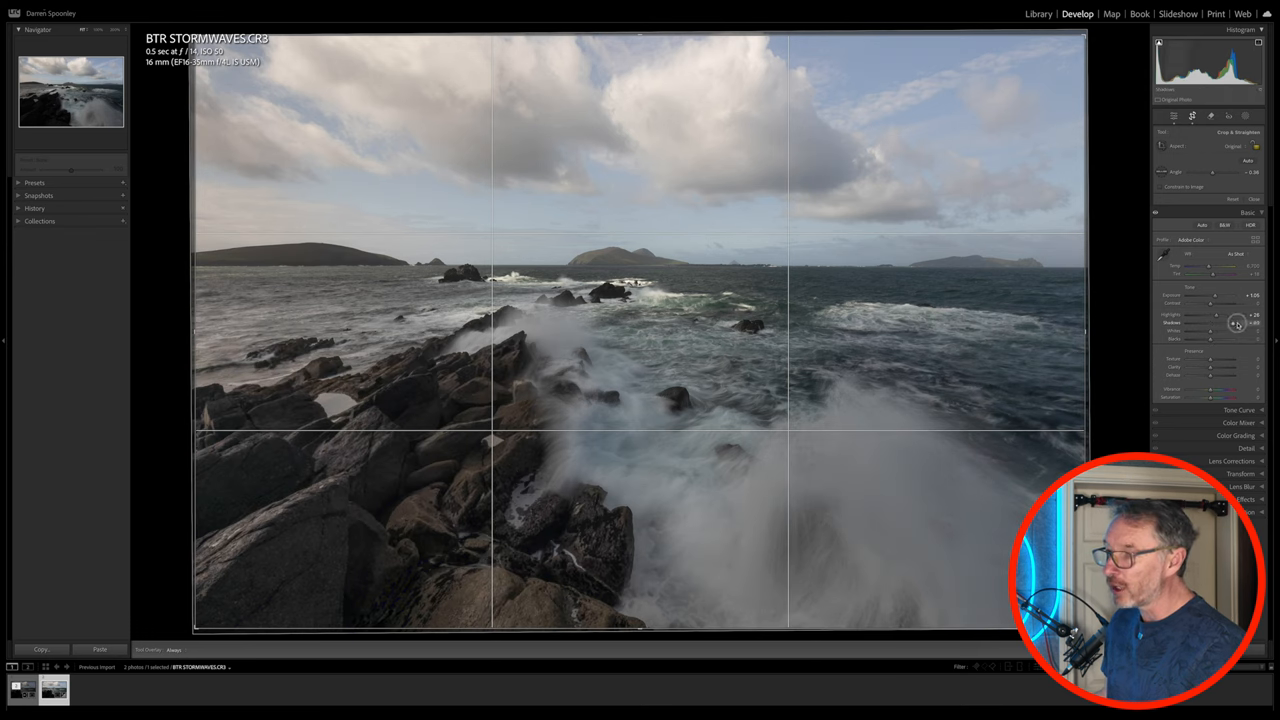
{"action": "left_click_drag", "start_coordinate": [1210, 323], "coordinate": [1240, 323]}
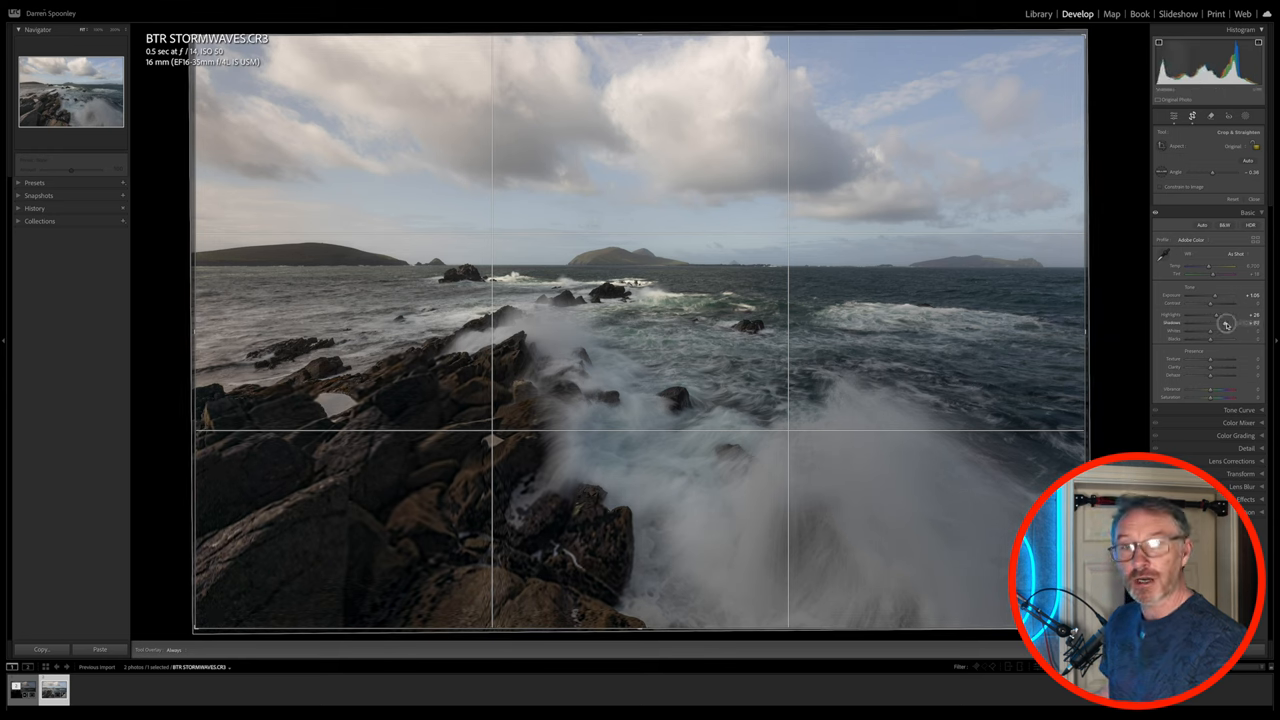
{"action": "left_click_drag", "start_coordinate": [1227, 324], "coordinate": [1222, 324]}
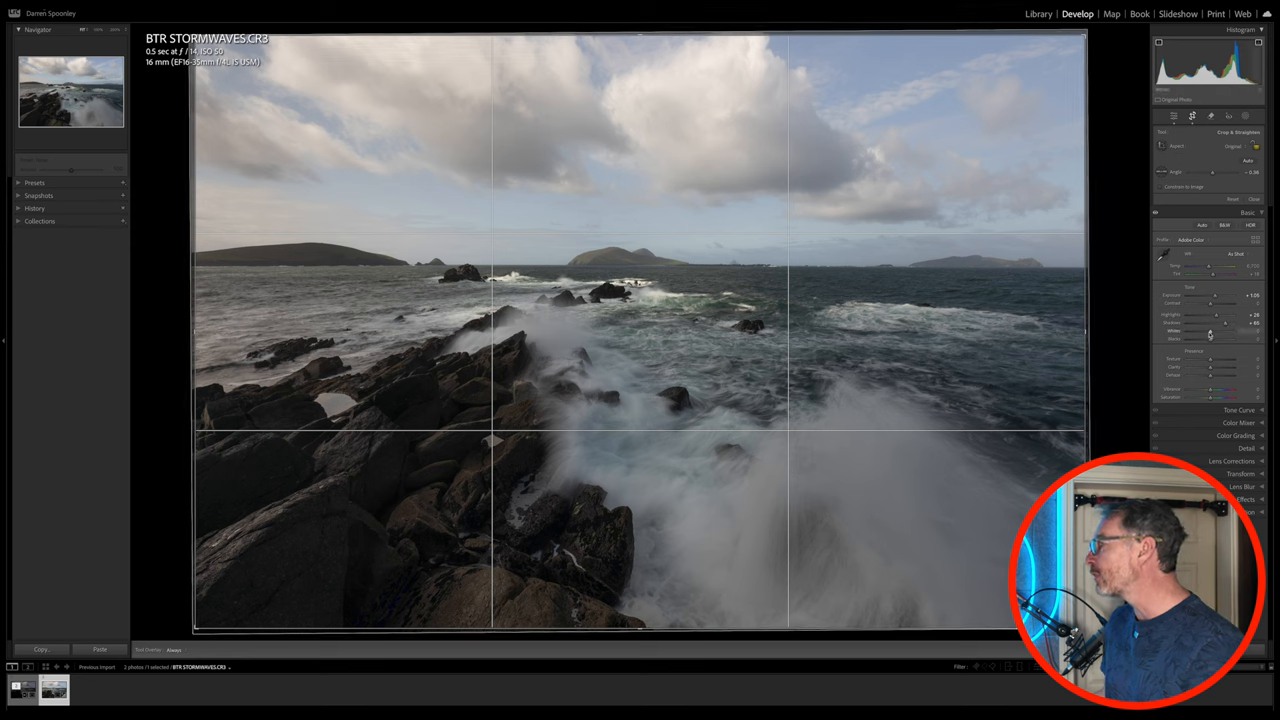
Push Whites until the clouds start clipping, then deepen Blacks in the rocks.
{"action": "left_click_drag", "start_coordinate": [1210, 331], "coordinate": [1218, 331]}
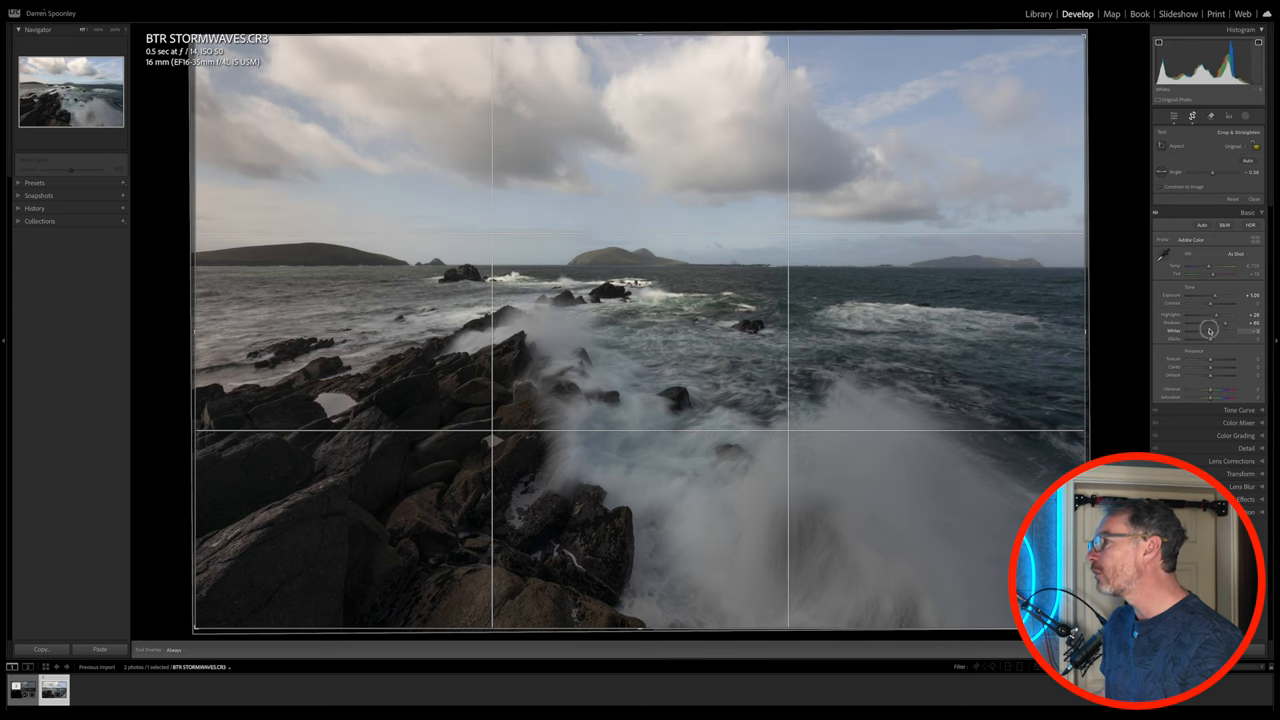
{"action": "left_click_drag", "start_coordinate": [1210, 330], "coordinate": [1218, 330]}
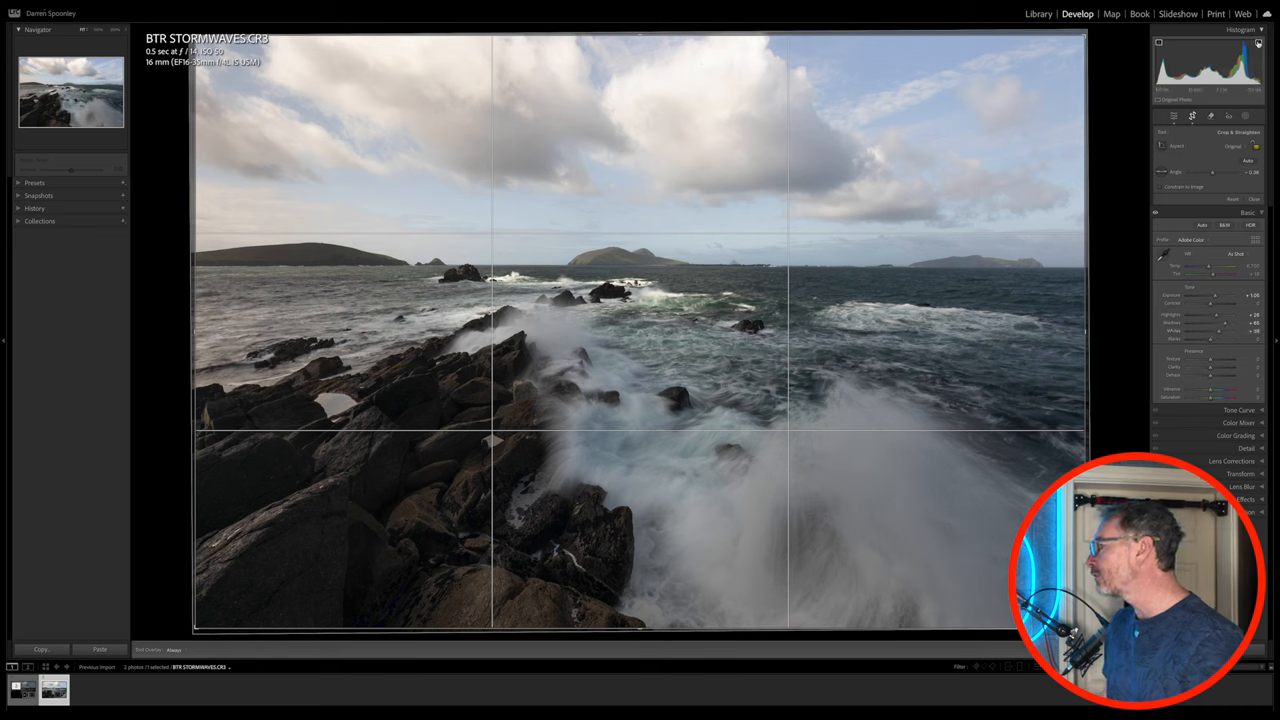
{"action": "left_click_drag", "start_coordinate": [1215, 330], "coordinate": [1222, 331]}
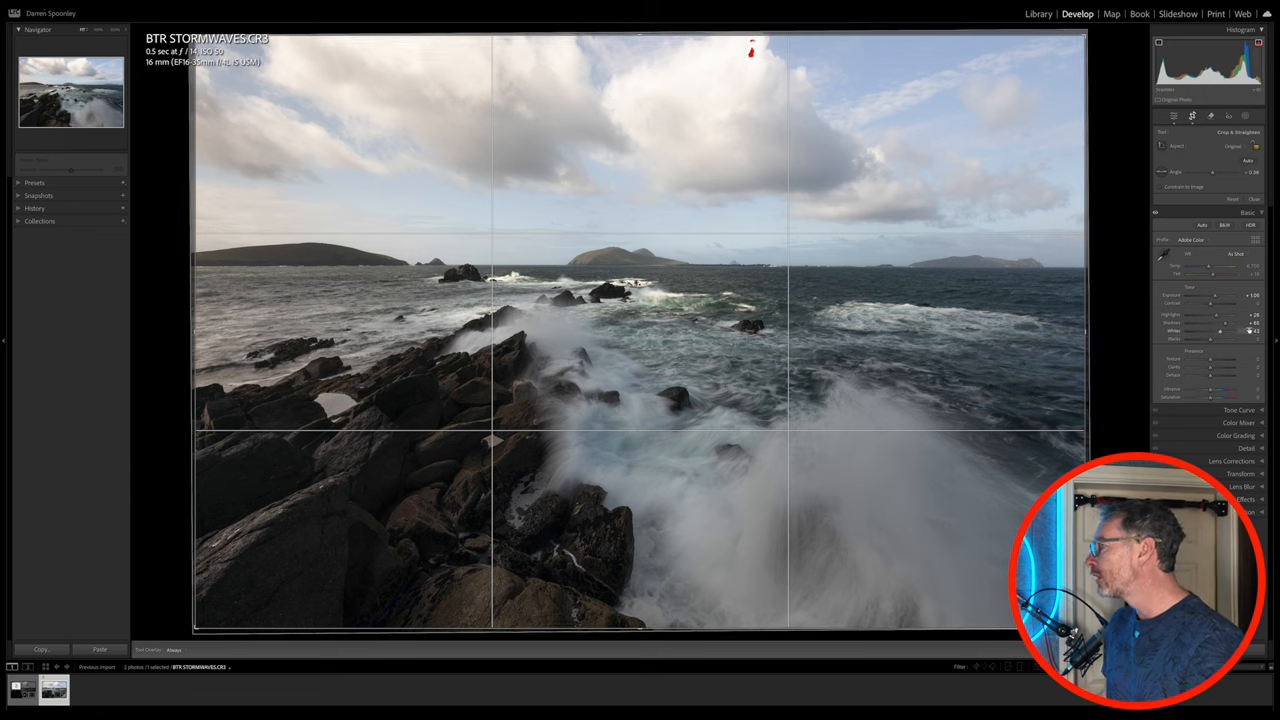
{"action": "left_click_drag", "start_coordinate": [1240, 331], "coordinate": [1218, 331]}
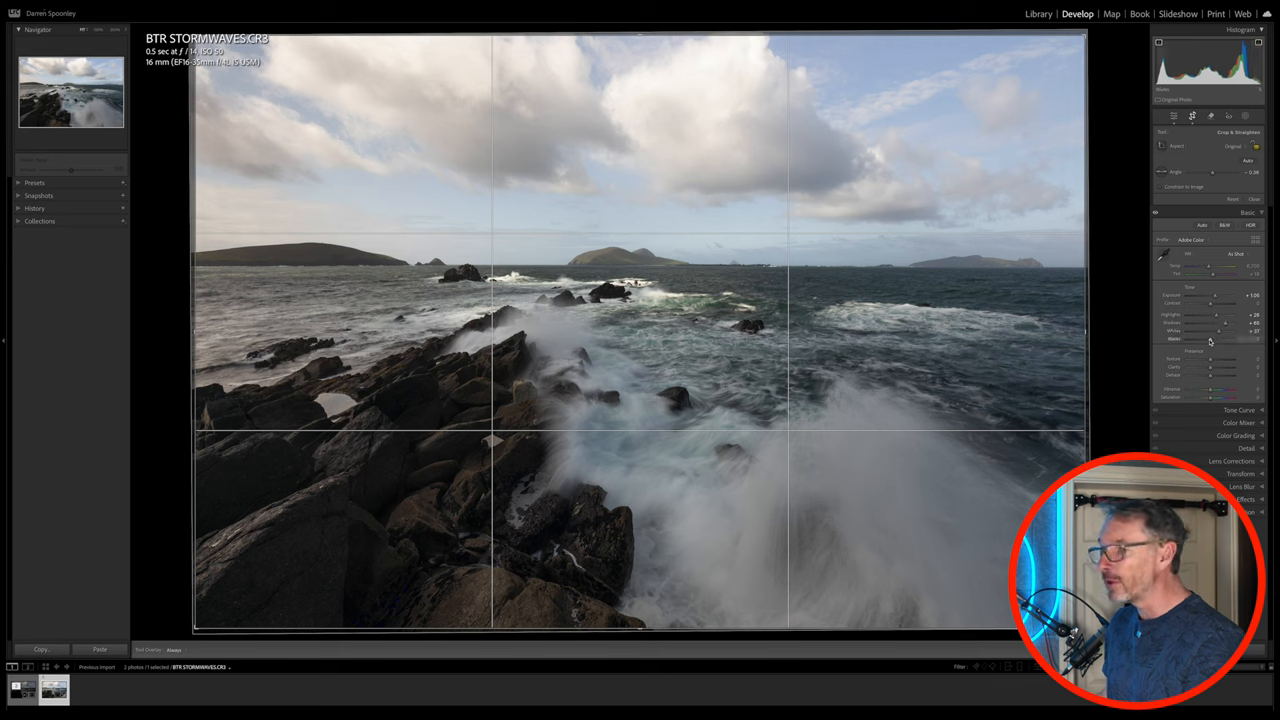
{"action": "left_click_drag", "start_coordinate": [1218, 338], "coordinate": [1205, 338]}
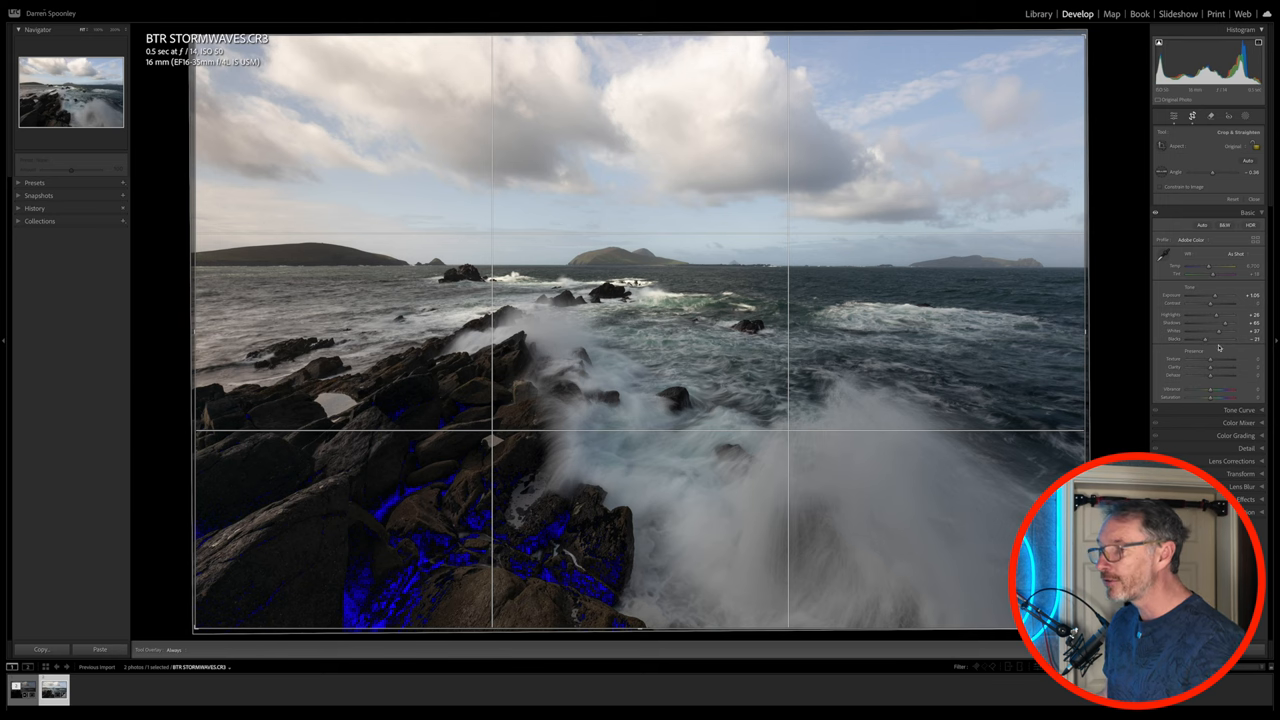
{"action": "left_click_drag", "start_coordinate": [1220, 338], "coordinate": [1210, 338]}
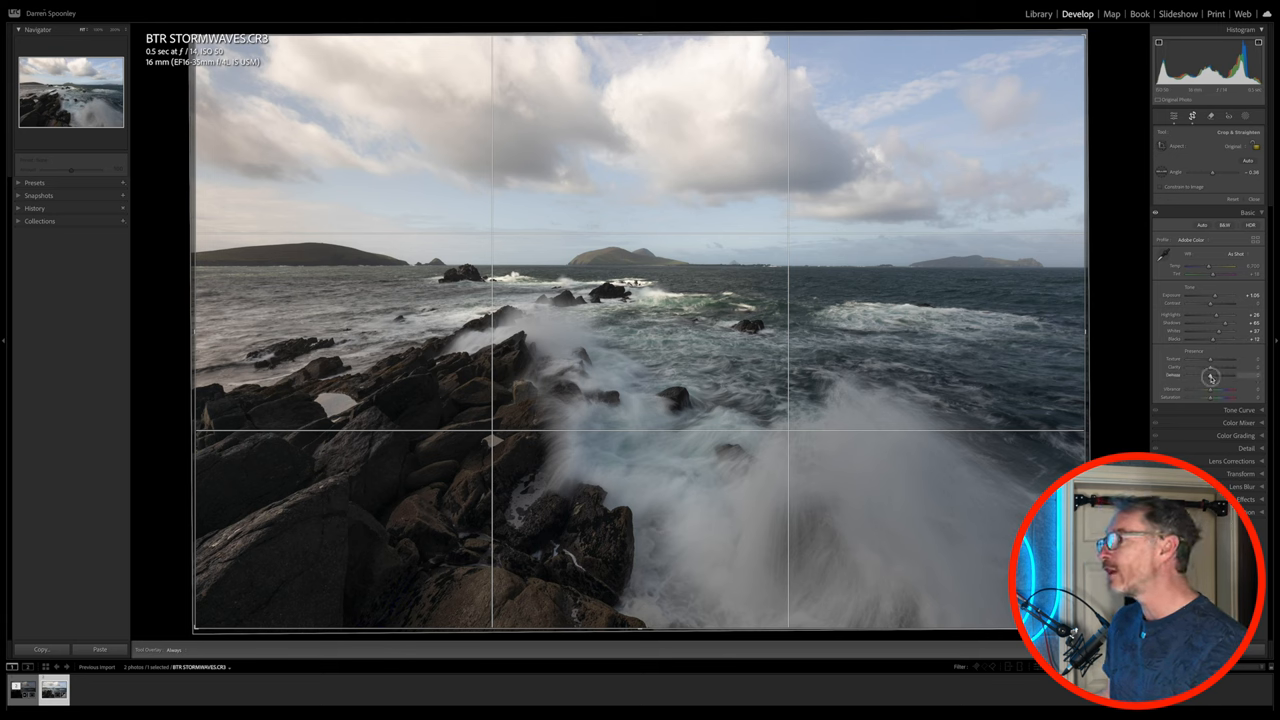
Boost Vibrance to +35 while leaving Dehaze at 0.
{"action": "left_click_drag", "start_coordinate": [1210, 377], "coordinate": [1217, 377]}
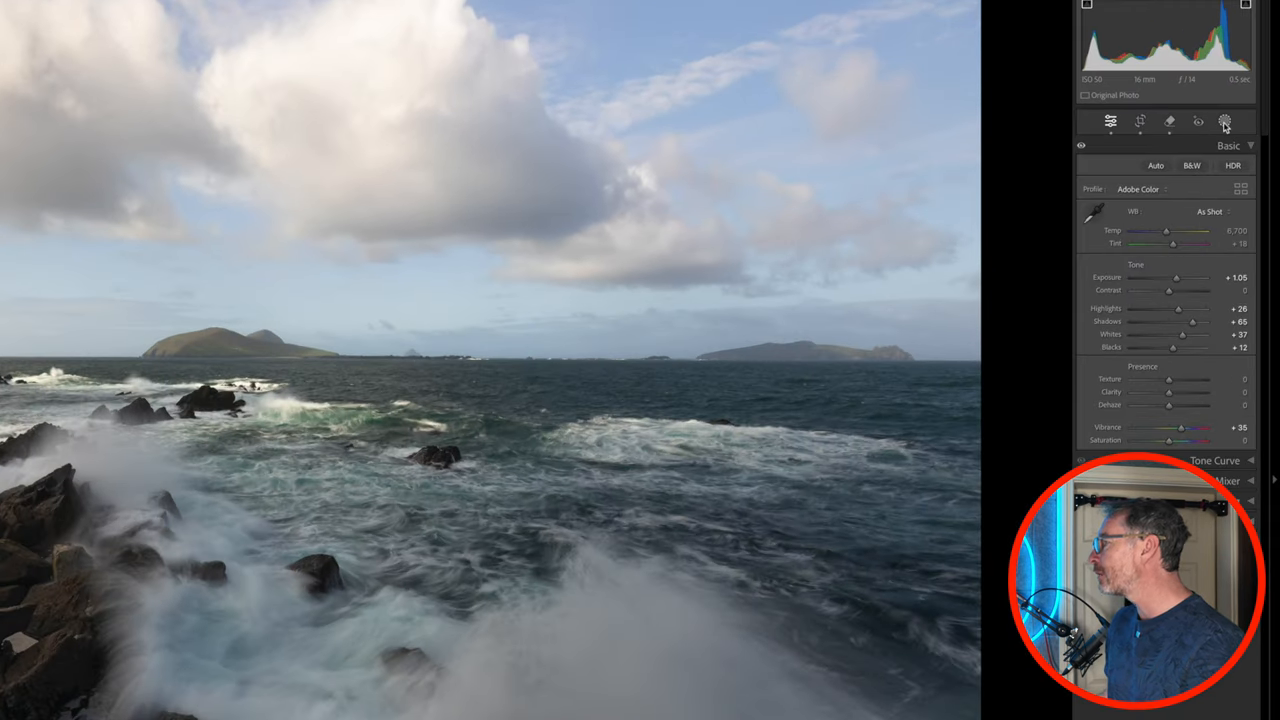
Add a Sky mask over the sky above the islands and change its exposure.
{"action": "left_click", "coordinate": [1250, 122]}
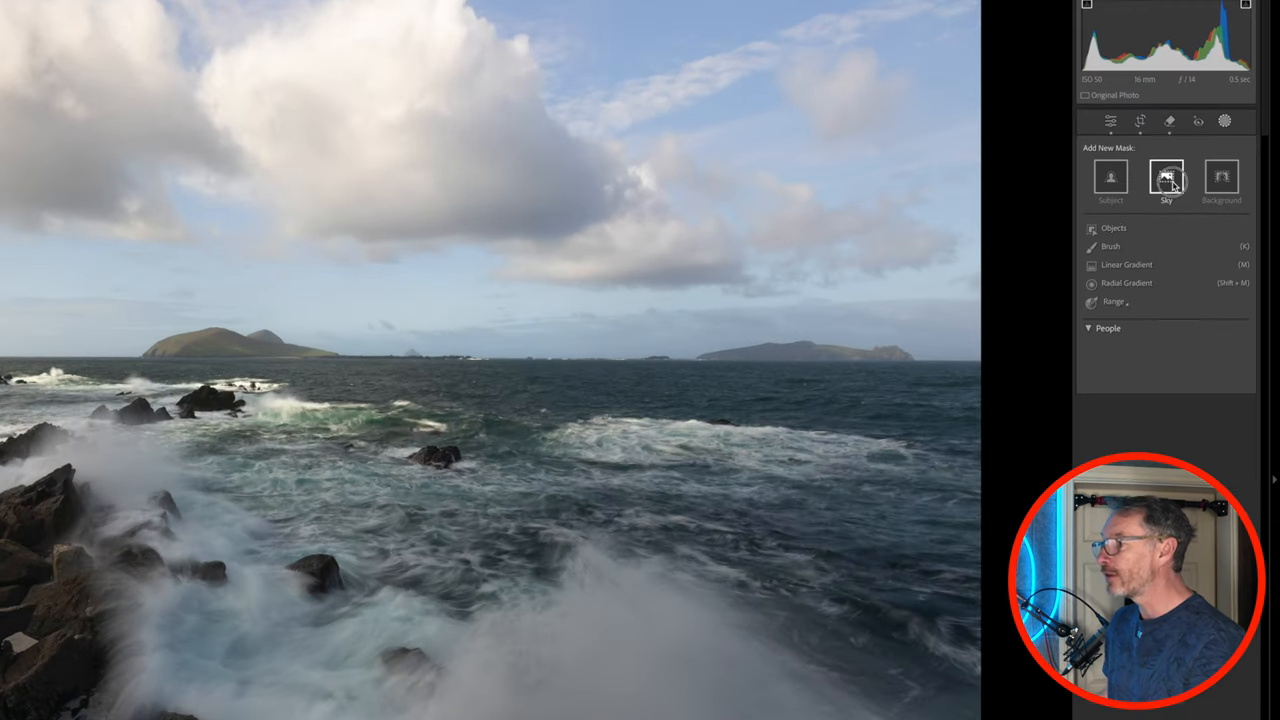
{"action": "left_click", "coordinate": [1163, 177]}
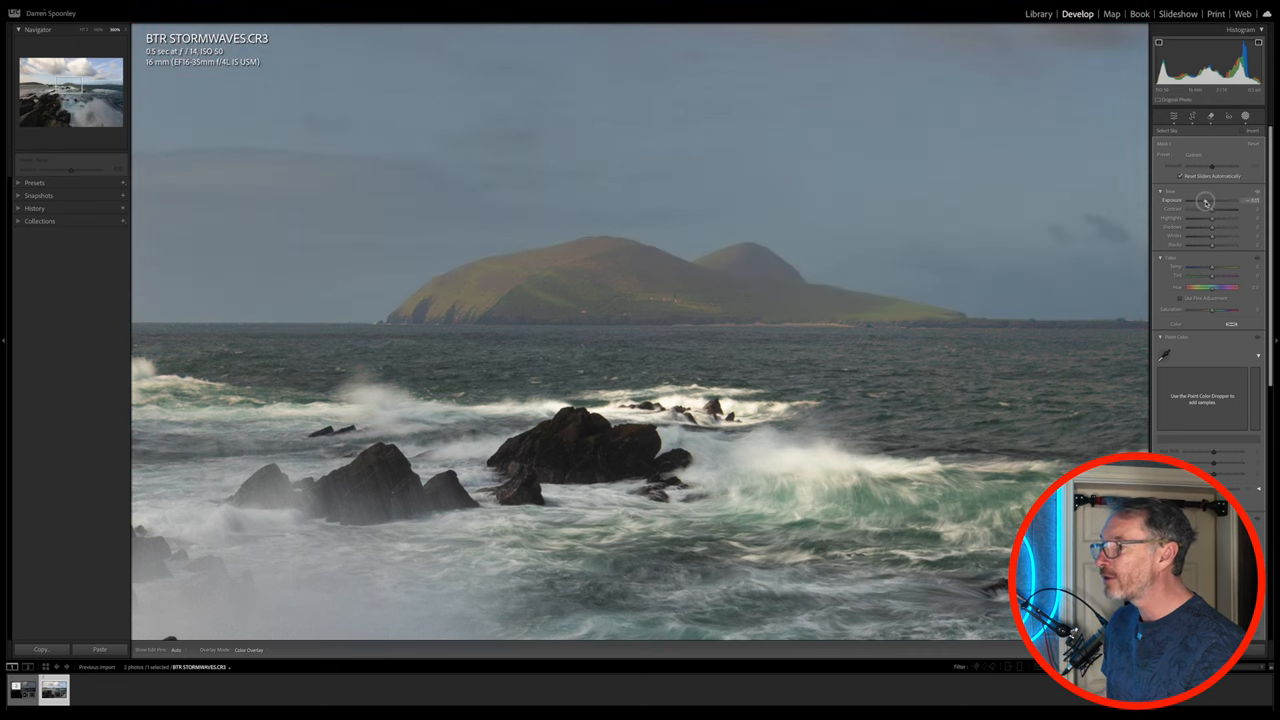
{"action": "left_click_drag", "start_coordinate": [1218, 200], "coordinate": [1208, 200]}
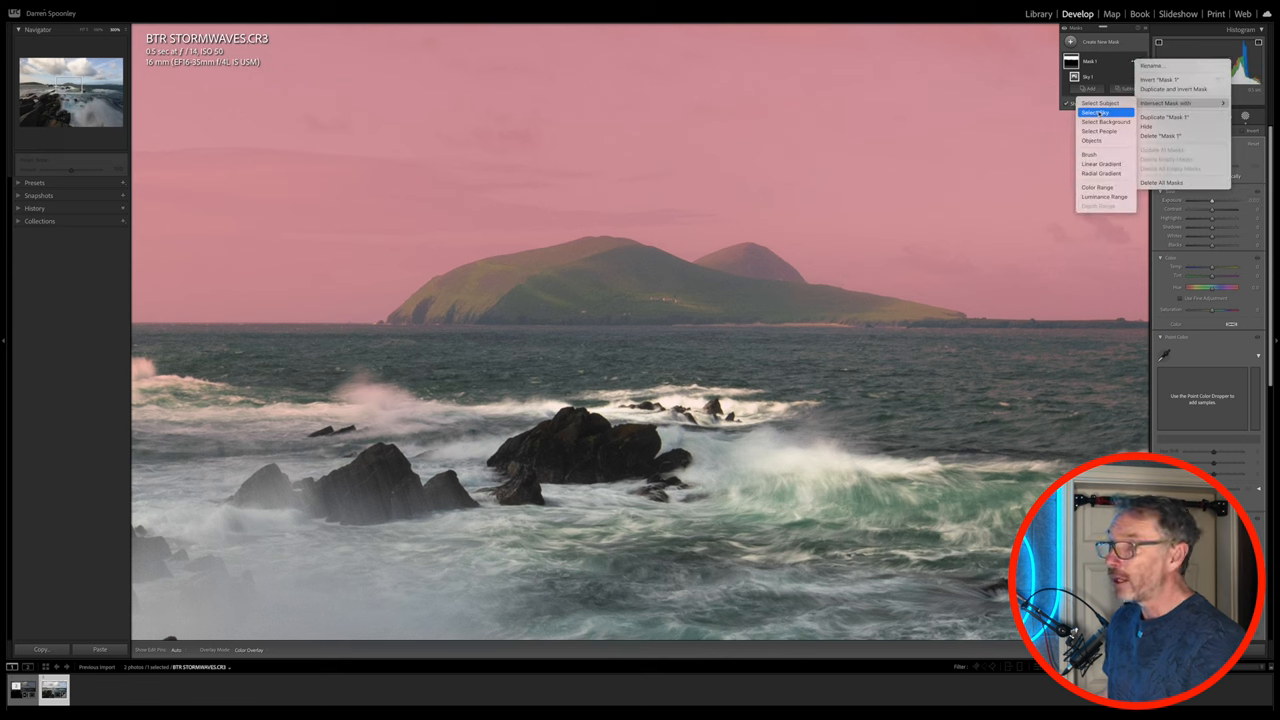
Add an inverted Select Sky component to Mask 1 and raise exposure about half a stop.
{"action": "left_click", "coordinate": [1068, 117]}
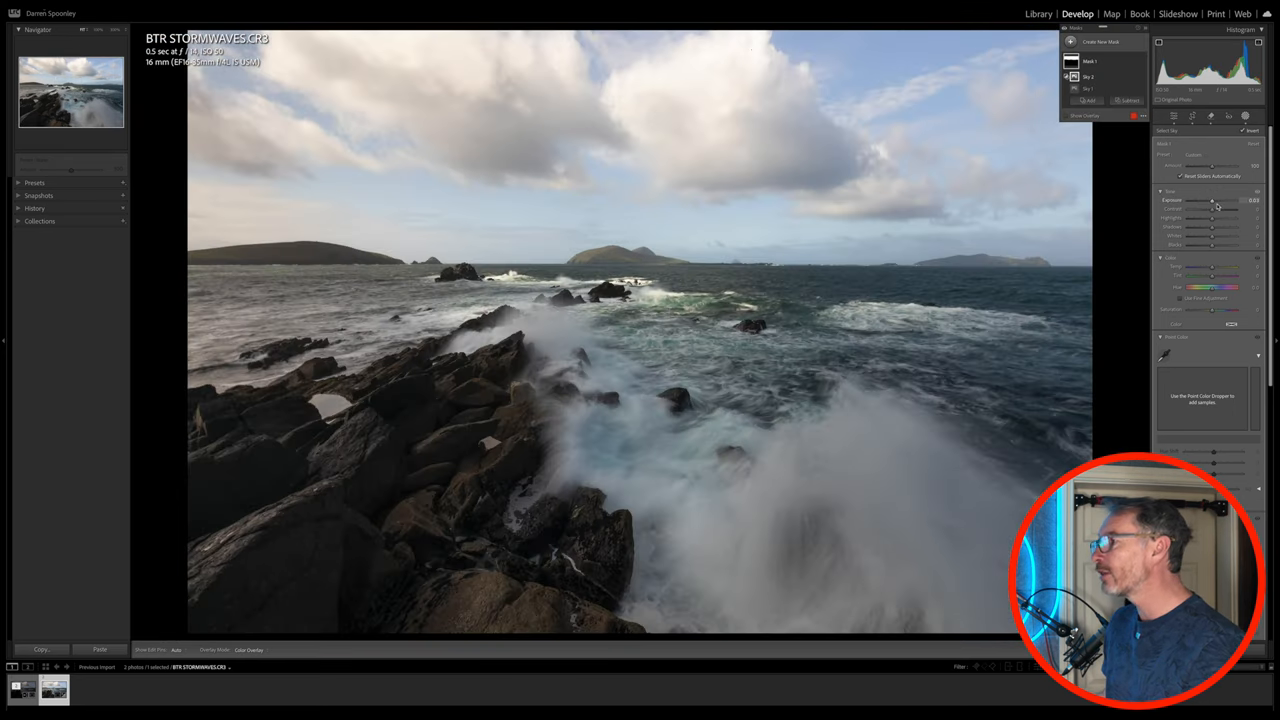
{"action": "left_click_drag", "start_coordinate": [1215, 200], "coordinate": [1210, 200]}
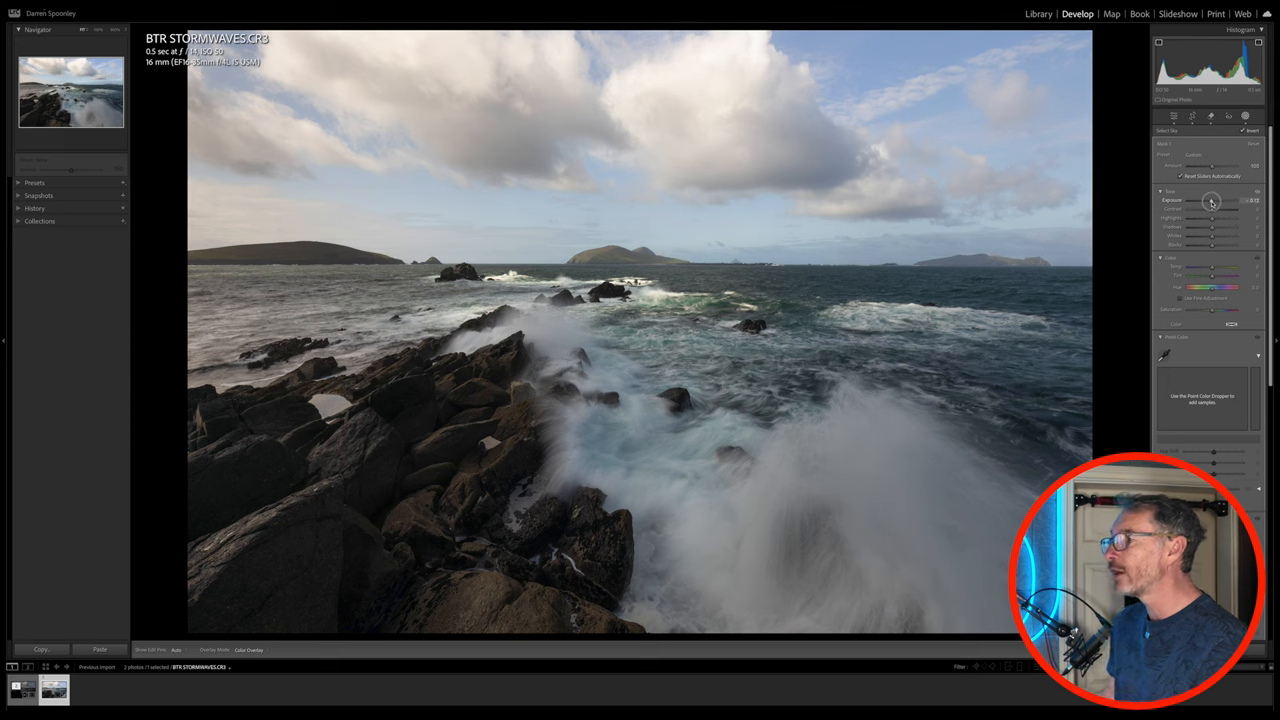
{"action": "left_click_drag", "start_coordinate": [1211, 201], "coordinate": [1209, 201]}
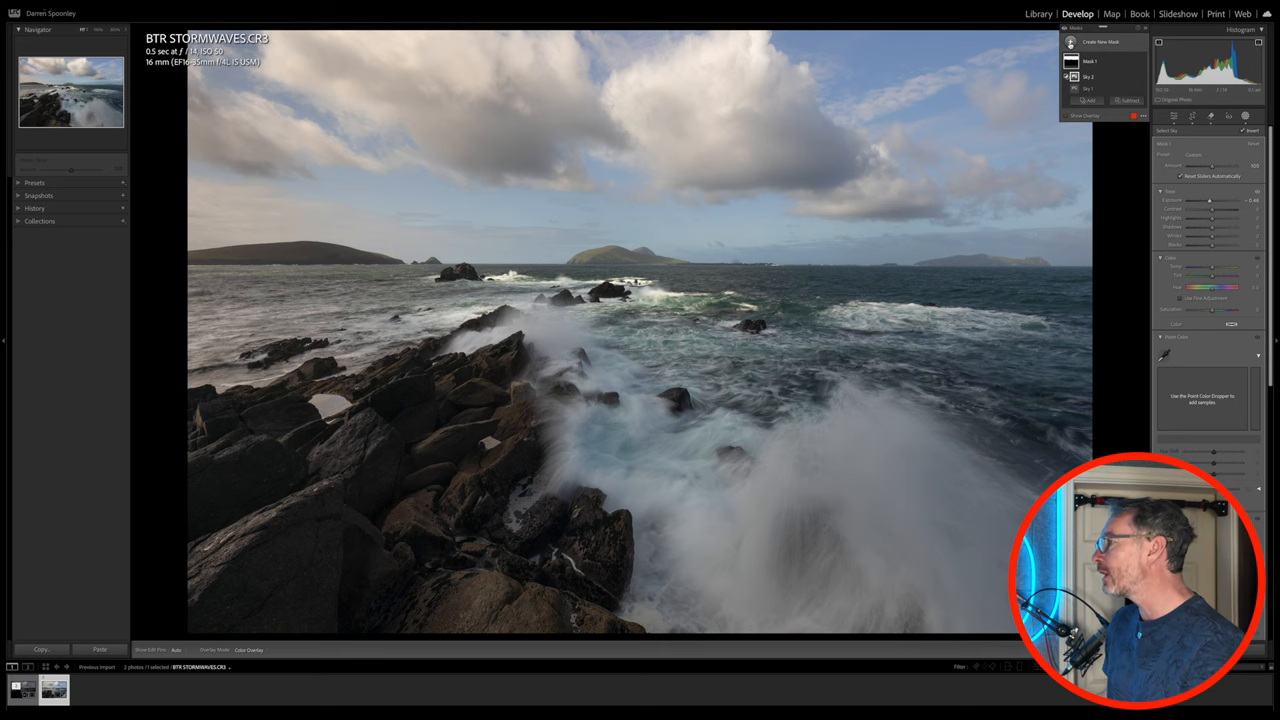
Create a Luminance Range mask sampled from the bright foam and boost its exposure.
{"action": "left_click", "coordinate": [1100, 45]}
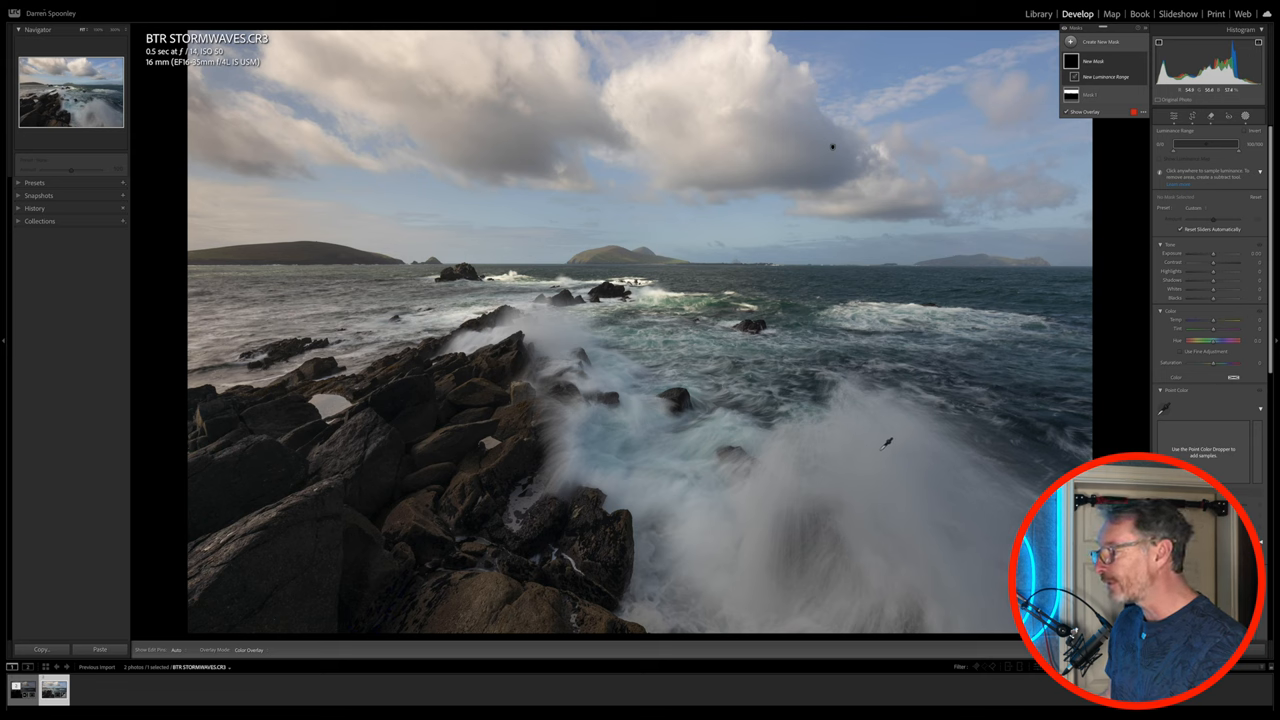
{"action": "left_click", "coordinate": [1110, 77]}
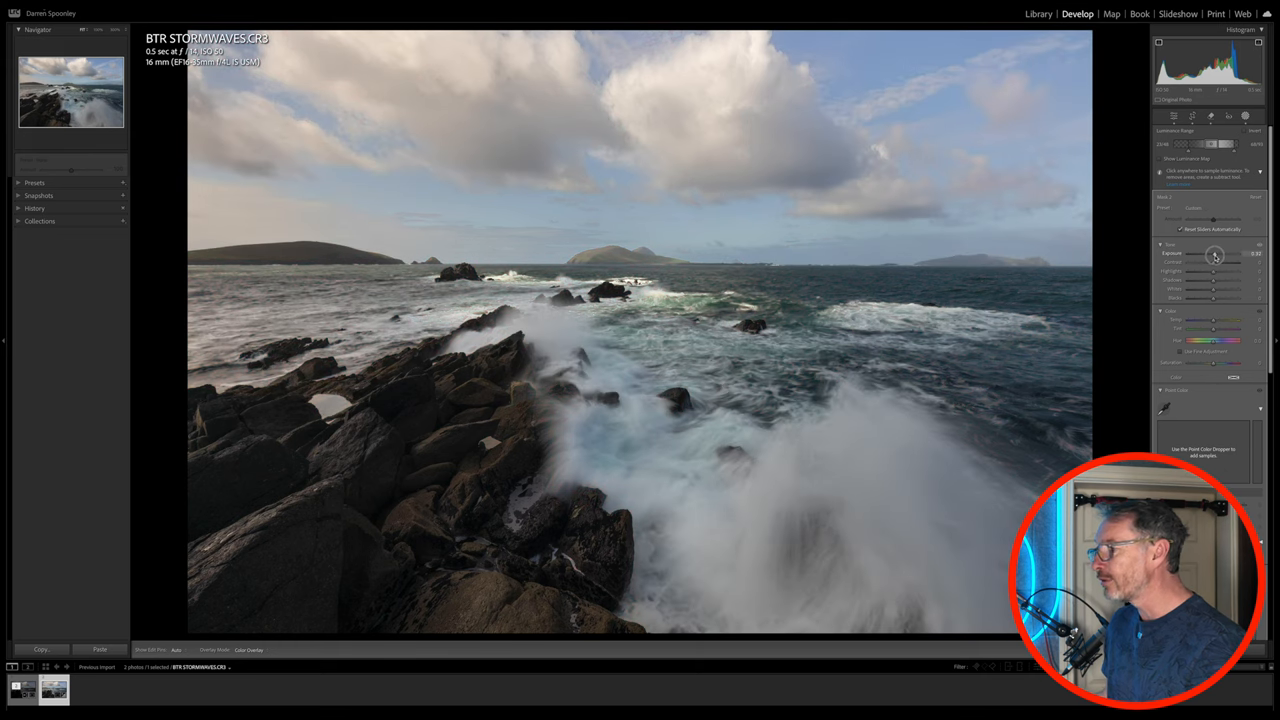
{"action": "left_click_drag", "start_coordinate": [1214, 255], "coordinate": [1218, 255]}
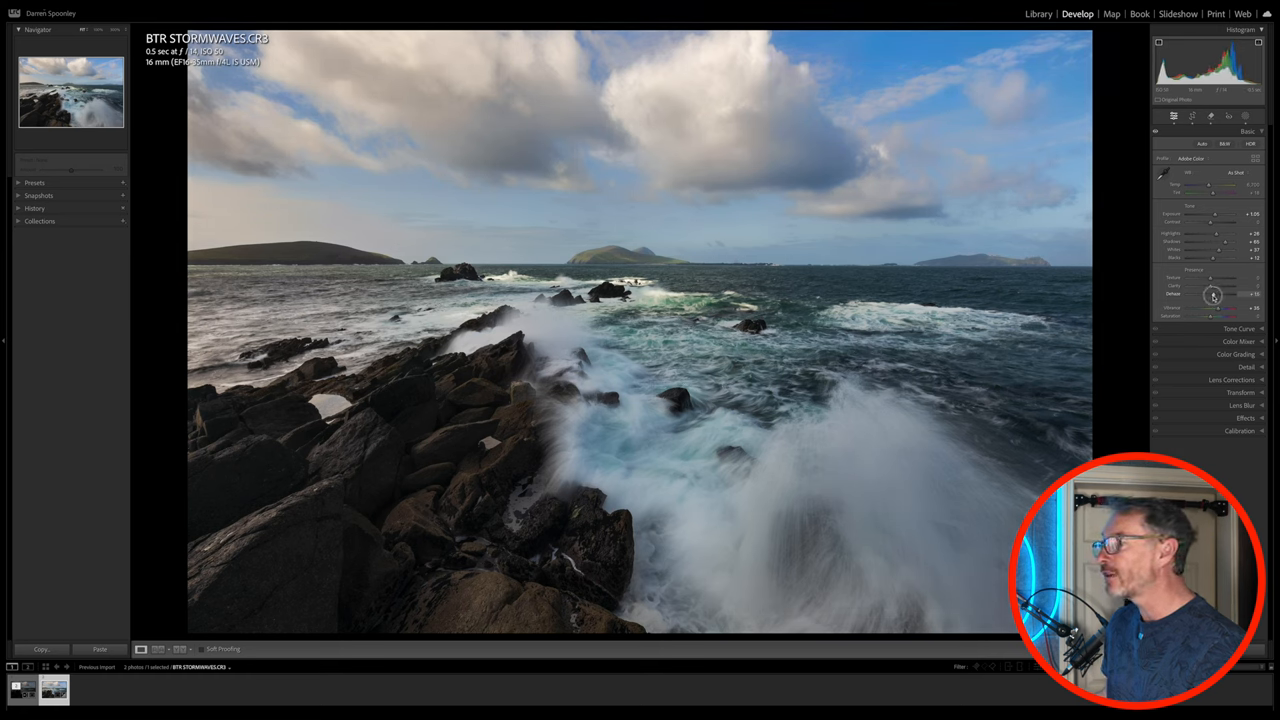
Add about +15 Dehaze to the whole photo and fine-tune overall Exposure.
{"action": "left_click_drag", "start_coordinate": [1213, 295], "coordinate": [1217, 295]}
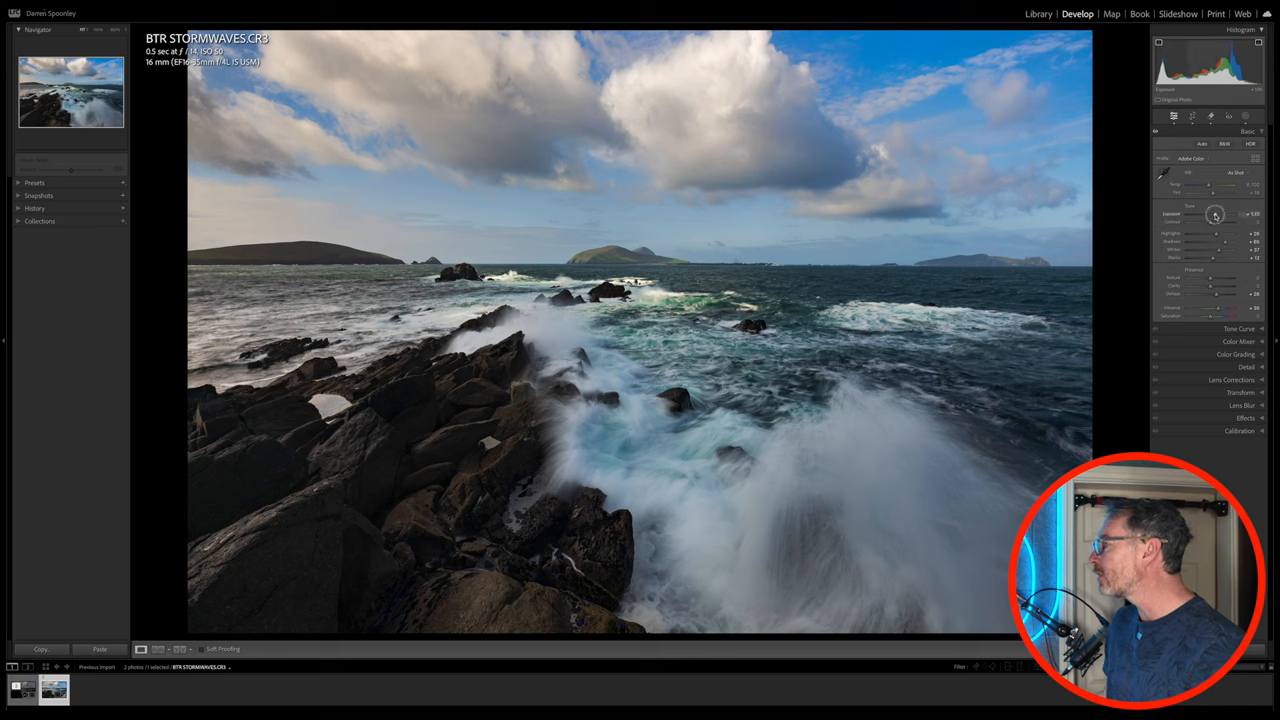
{"action": "left_click_drag", "start_coordinate": [1210, 214], "coordinate": [1217, 214]}
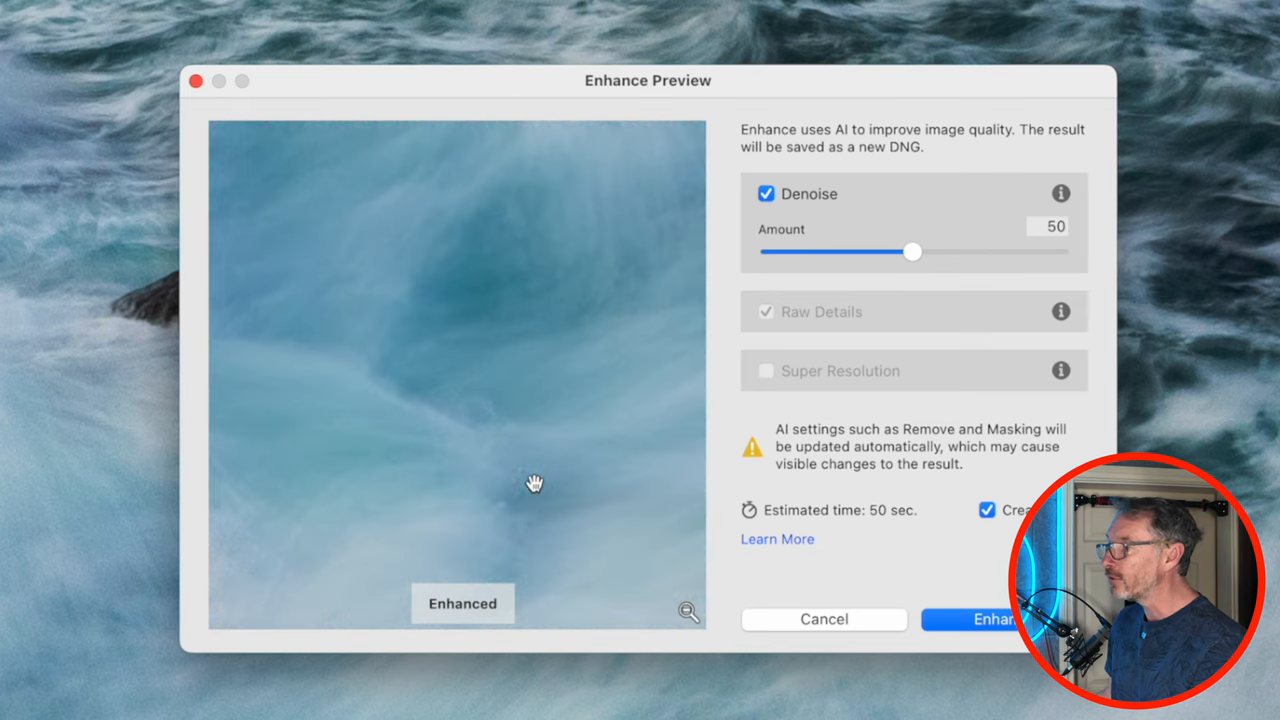
{"action": "mouse_move", "coordinate": [460, 350]}
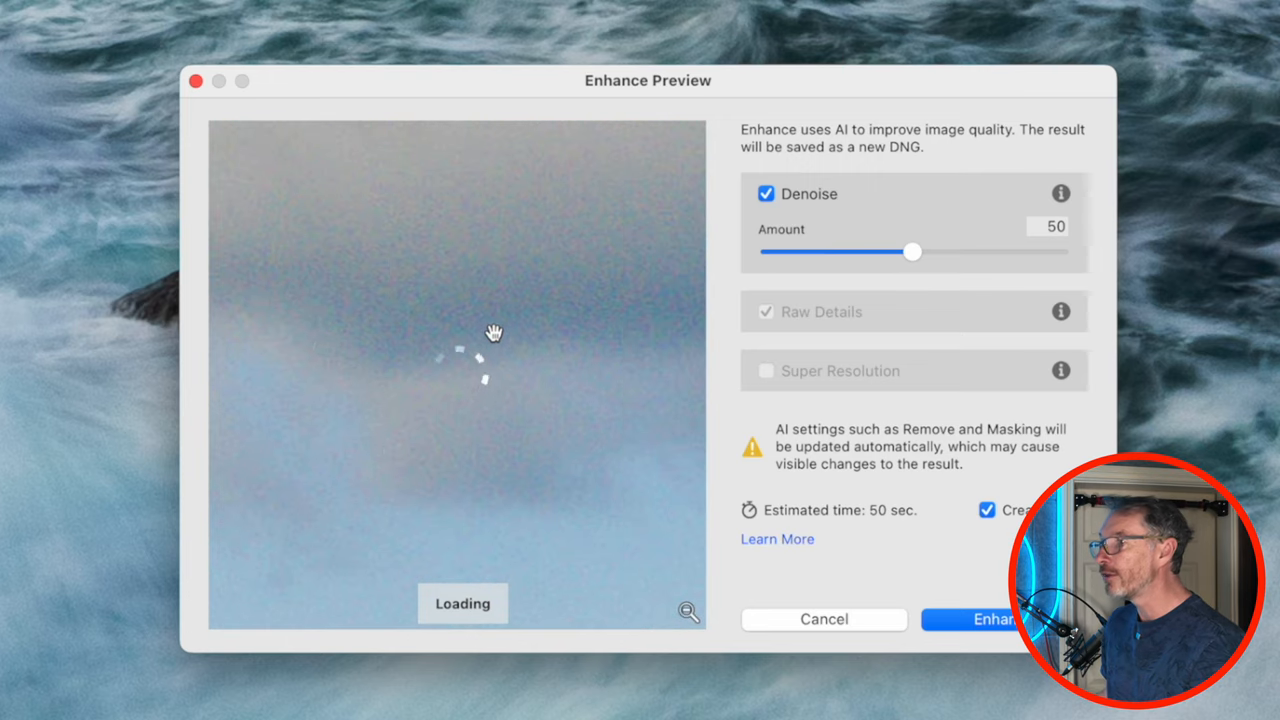
{"action": "mouse_move", "coordinate": [506, 374]}
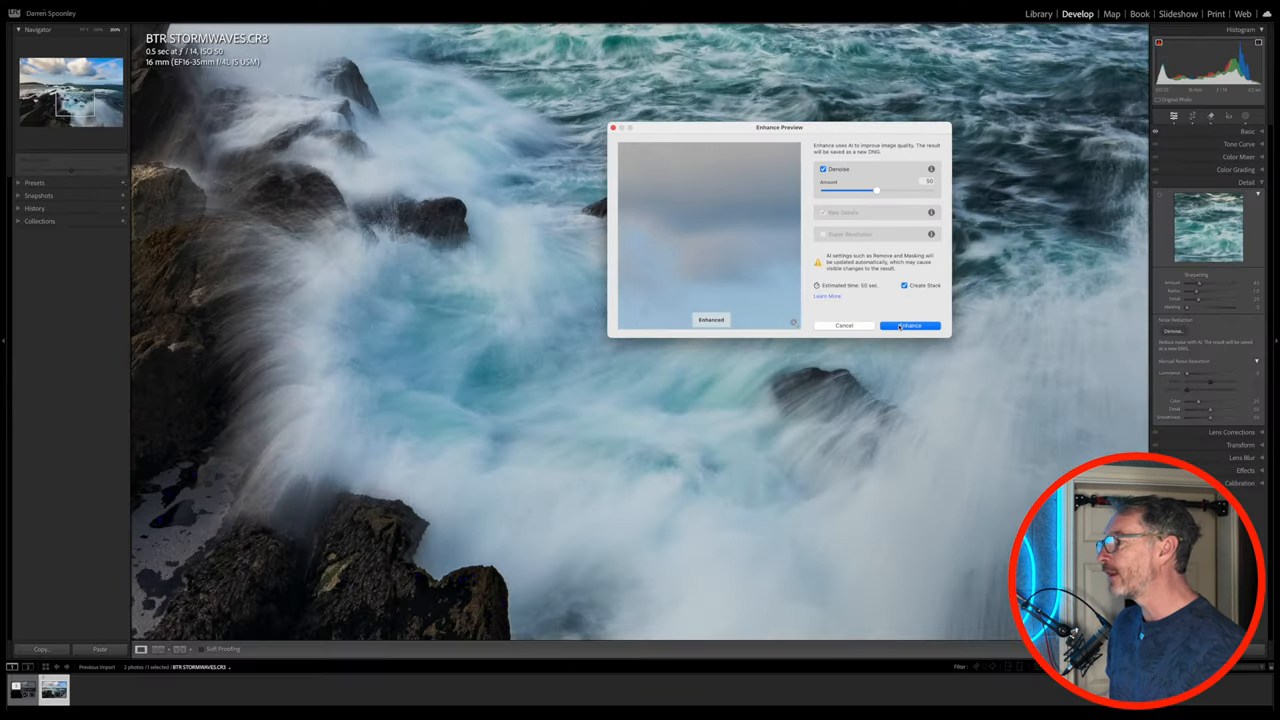
Run AI Denoise at Amount 50 to produce an enhanced DNG.
{"action": "left_click", "coordinate": [911, 325]}
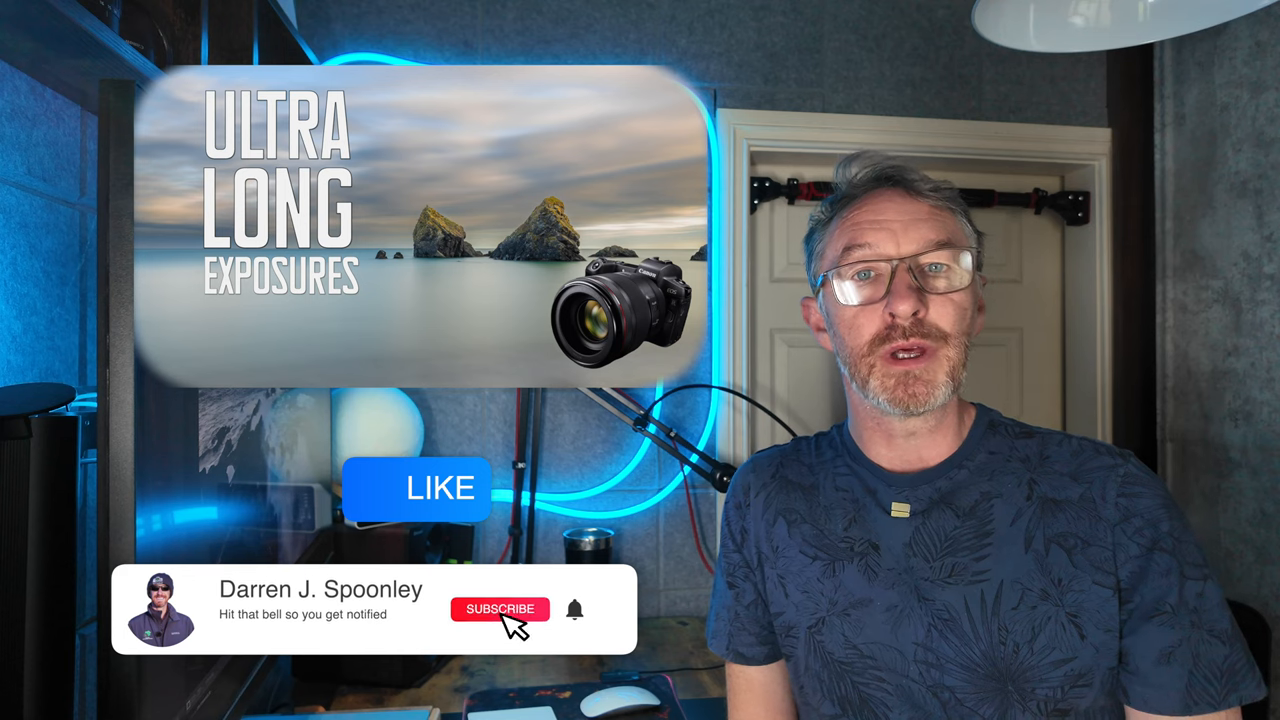
{"action": "left_click", "coordinate": [500, 609]}
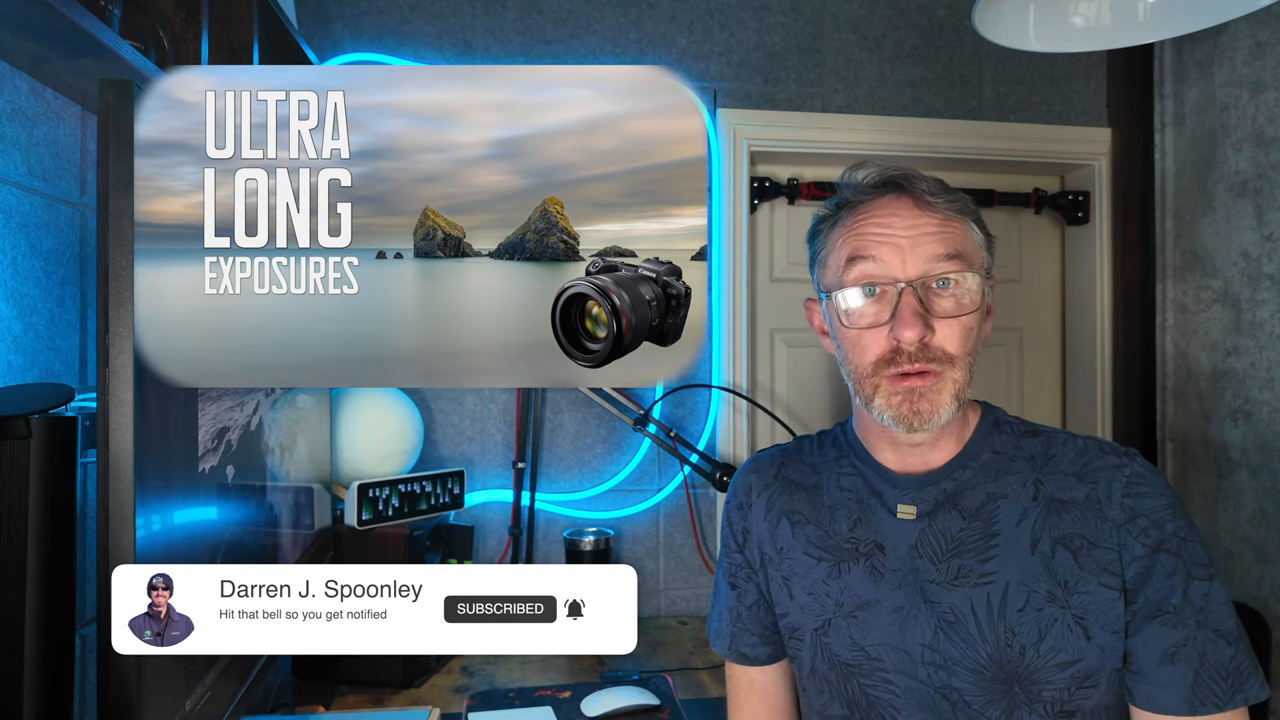